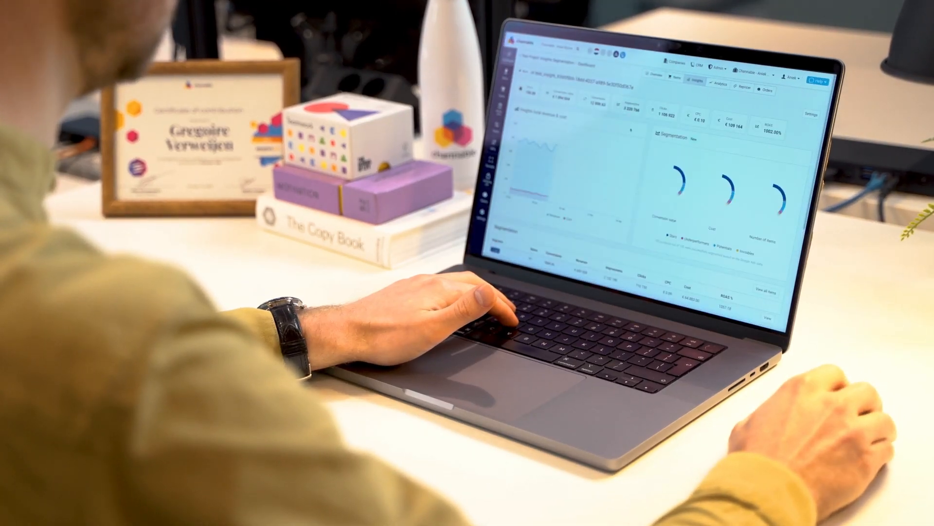
{"action": "scroll", "scroll_direction": "down", "scroll_amount": 3}
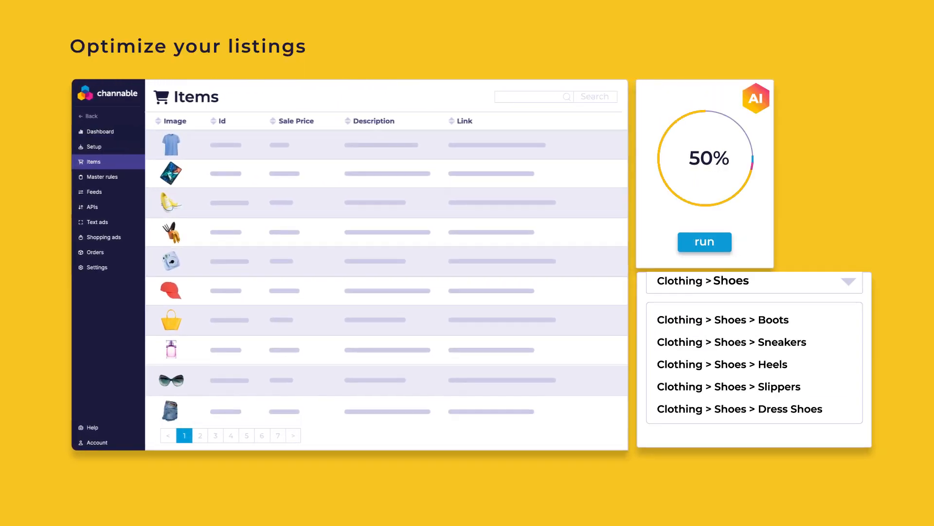
{"action": "left_click", "coordinate": [732, 342]}
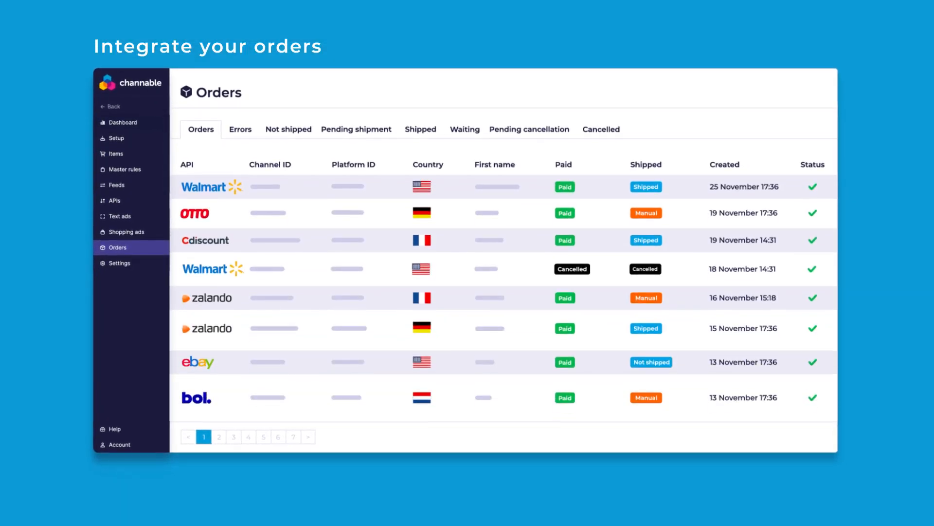
{"action": "scroll", "scroll_direction": "down", "scroll_amount": 3}
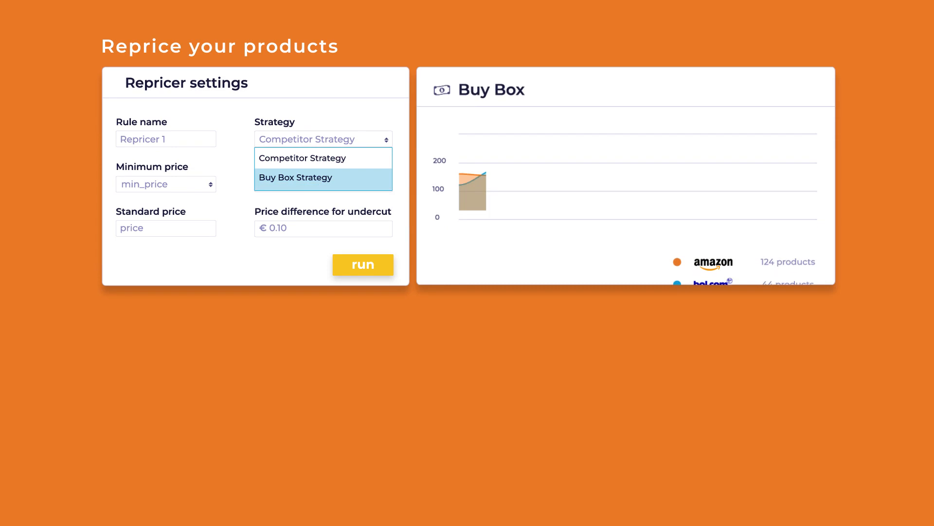
{"action": "left_click", "coordinate": [296, 177]}
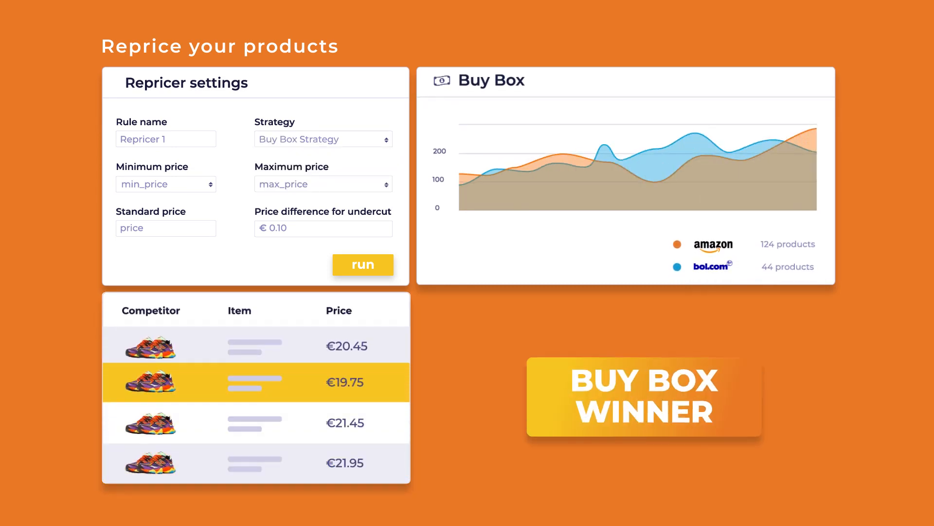